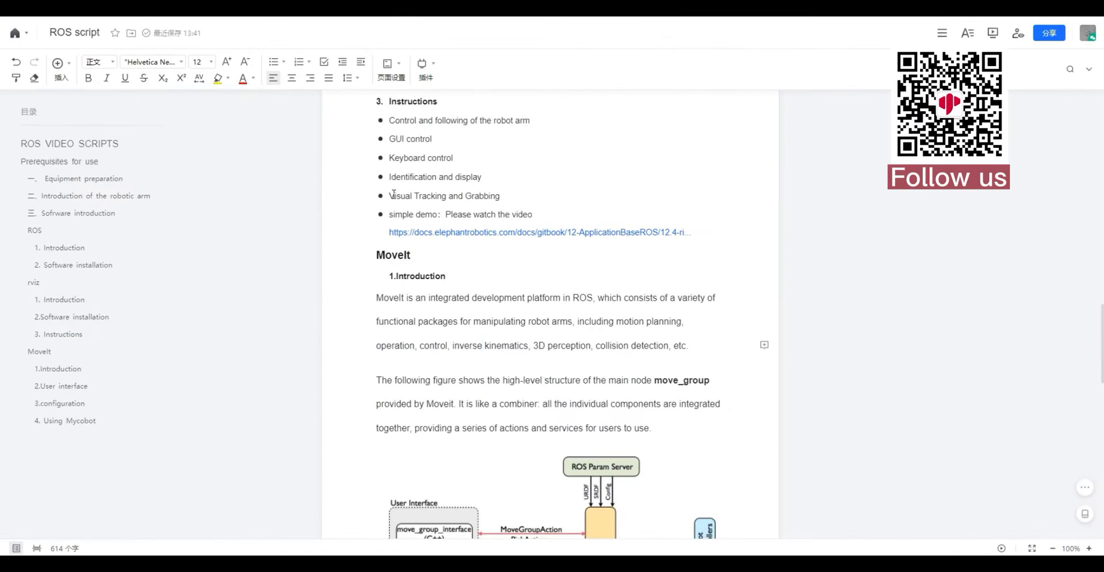
Step: Browse the 12.4.5 Vision guide down to 12.4.5.2 Visual Tracking and Grabbing
{"action": "left_click", "coordinate": [500, 195]}
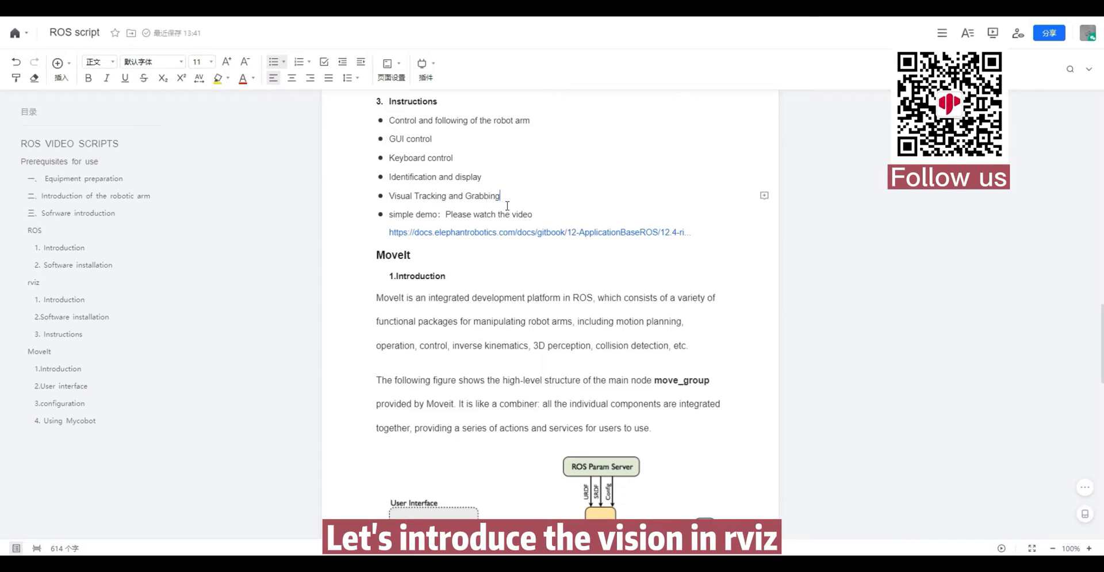
{"action": "left_click", "coordinate": [539, 231]}
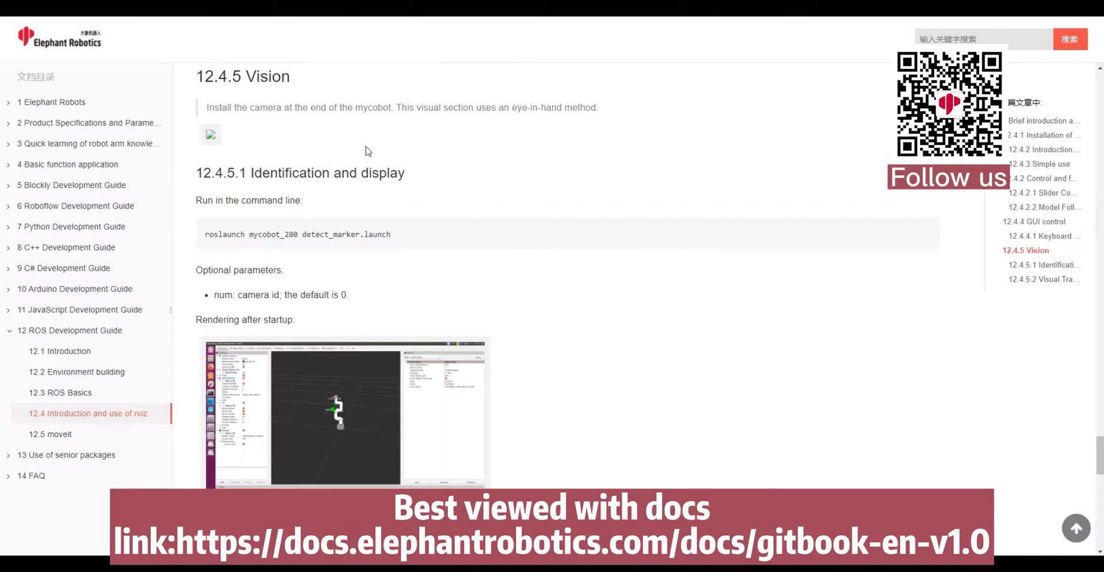
{"action": "left_click_drag", "start_coordinate": [208, 107], "coordinate": [366, 107]}
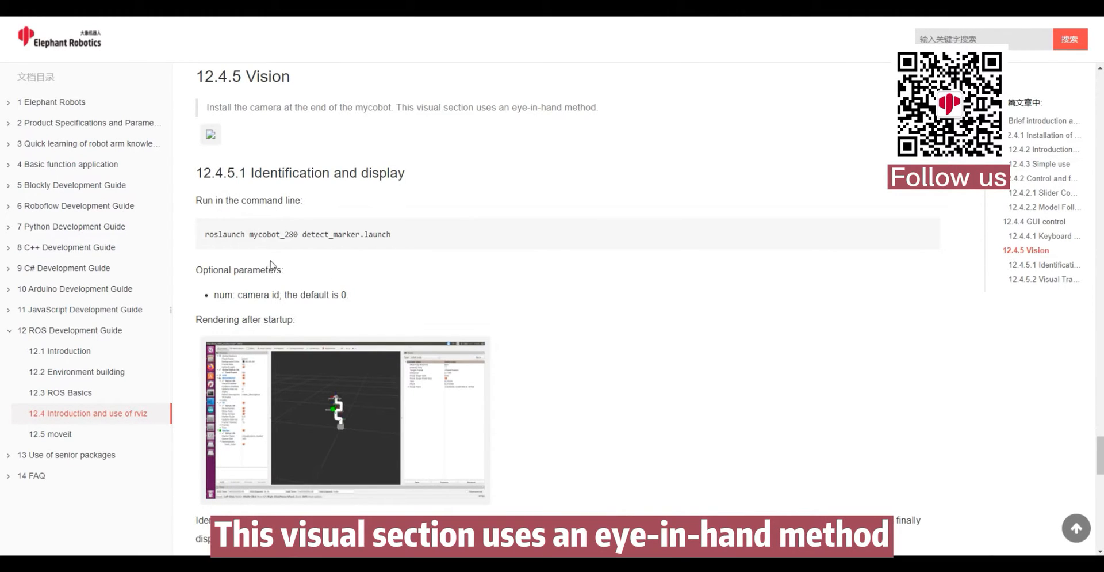
{"action": "scroll", "scroll_direction": "down", "scroll_amount": 3}
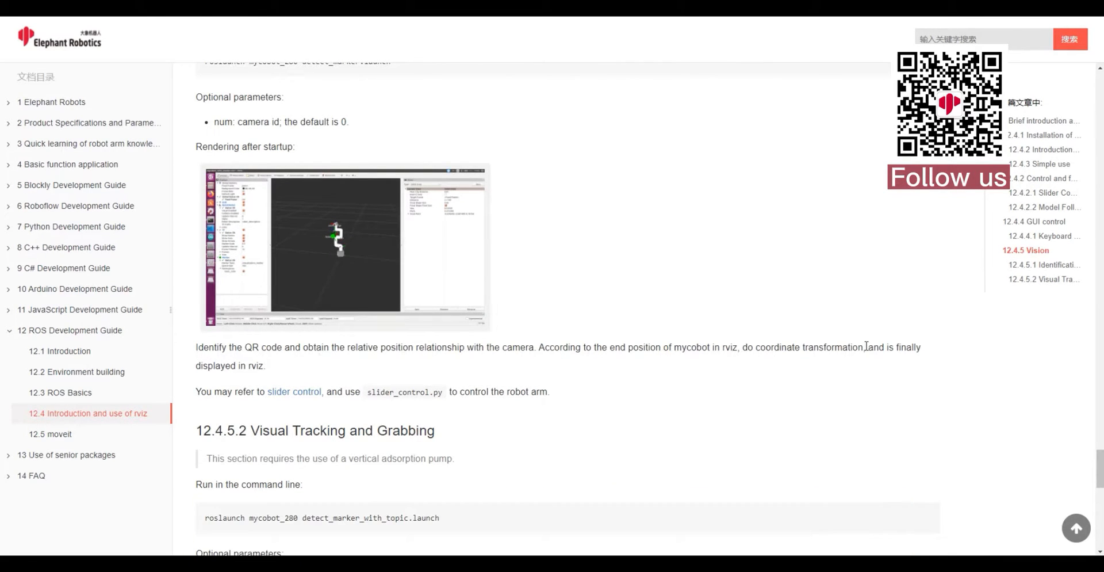
{"action": "mouse_move", "coordinate": [563, 402]}
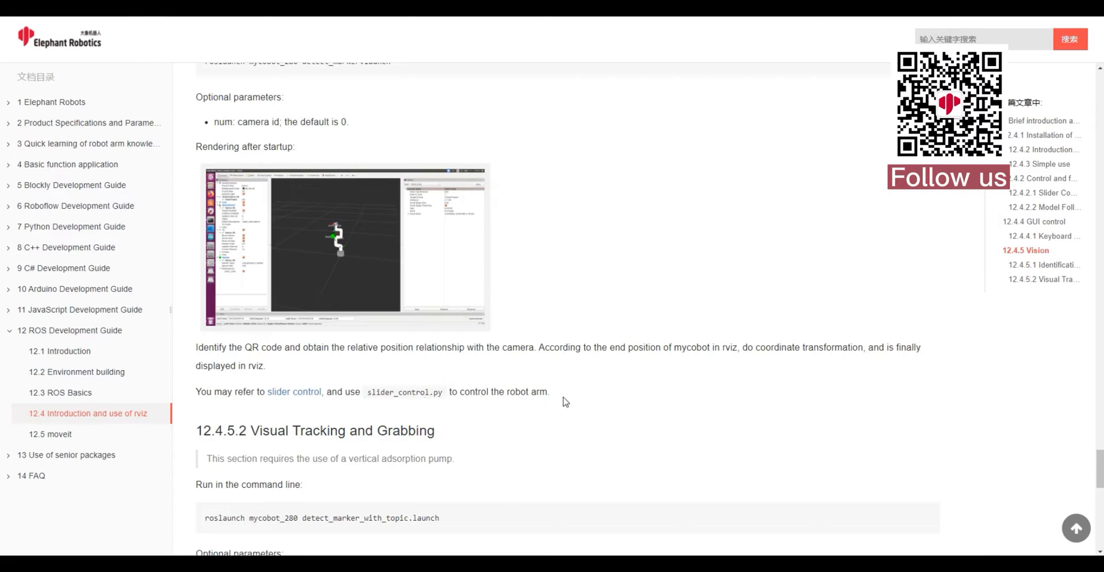
{"action": "mouse_move", "coordinate": [577, 401]}
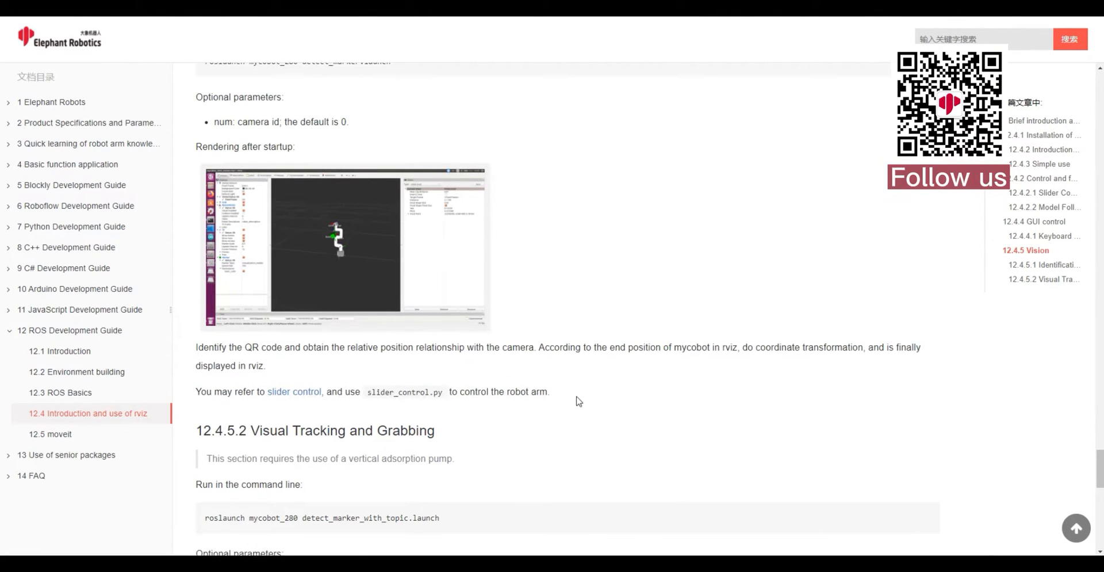
{"action": "scroll", "scroll_direction": "down", "scroll_amount": 3}
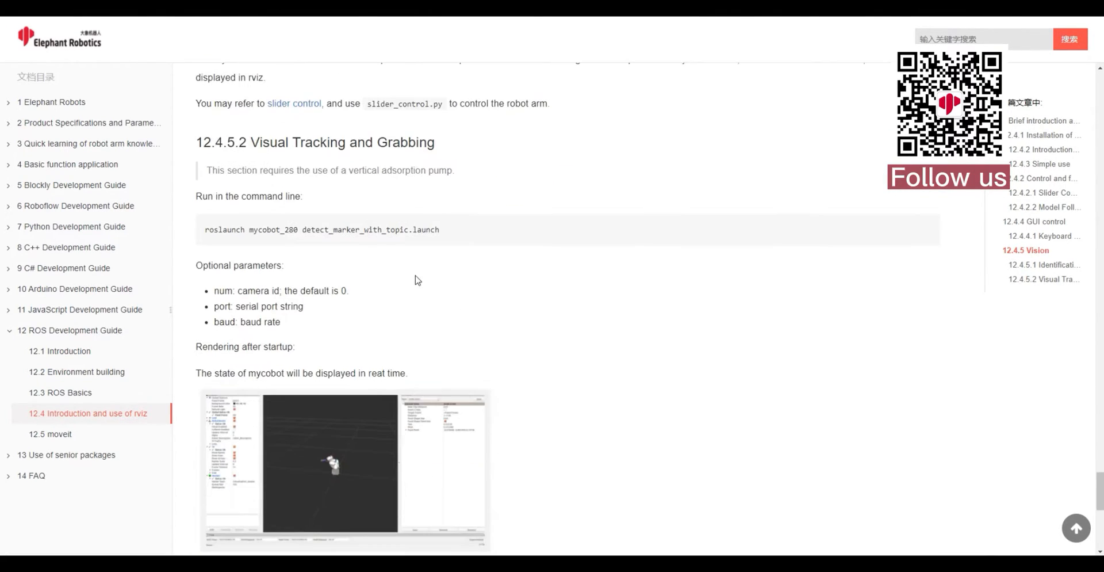
{"action": "scroll", "scroll_direction": "down", "scroll_amount": 3}
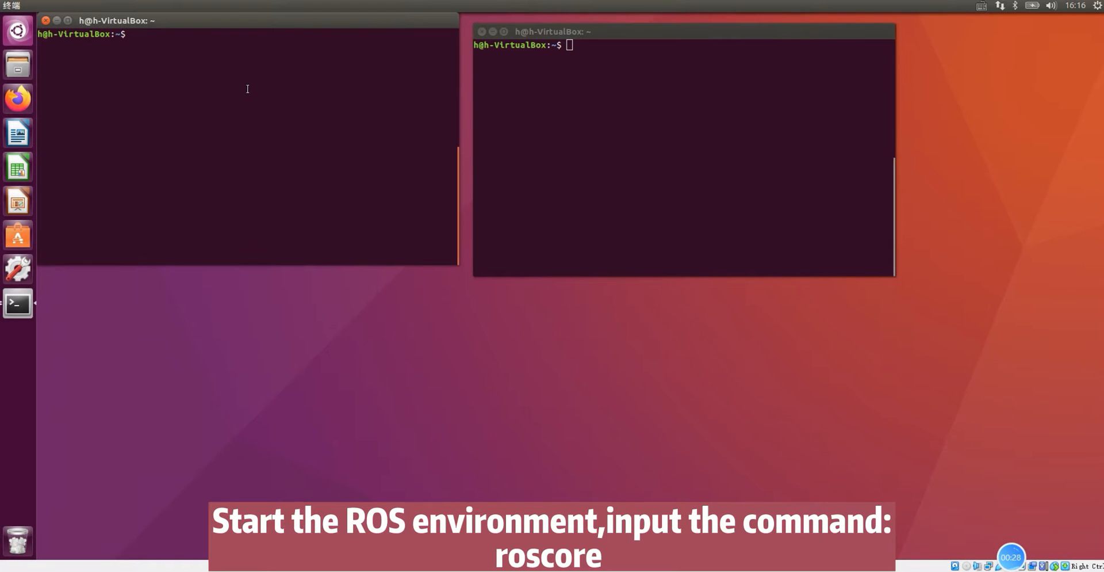
Step: Run roscore in the left terminal and roslaunch mycobot_280 detect_marker.launch in the right
{"action": "type", "text": "roscor"}
{"action": "left_click", "coordinate": [683, 44]}
{"action": "type", "text": "roslaunch mycobot_280 detect_marker.launch"}
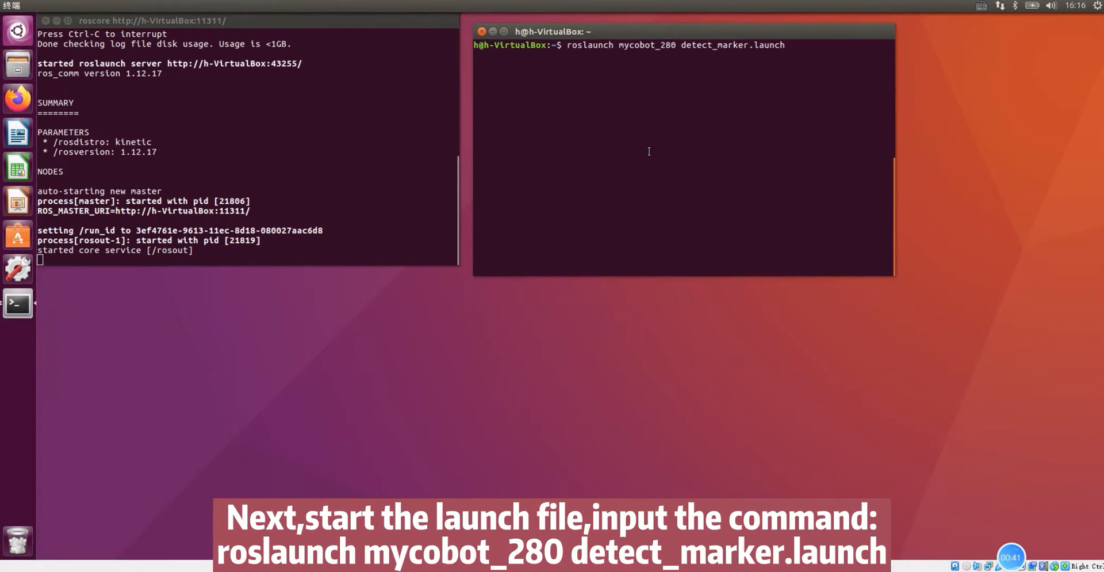
{"action": "key", "text": "Return"}
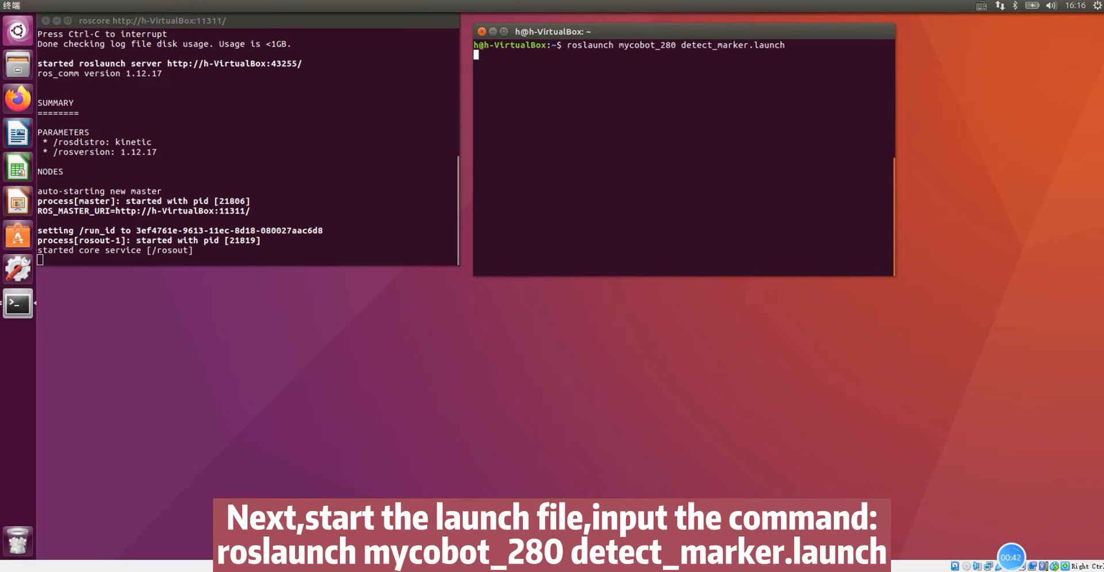
{"action": "key", "text": "Return"}
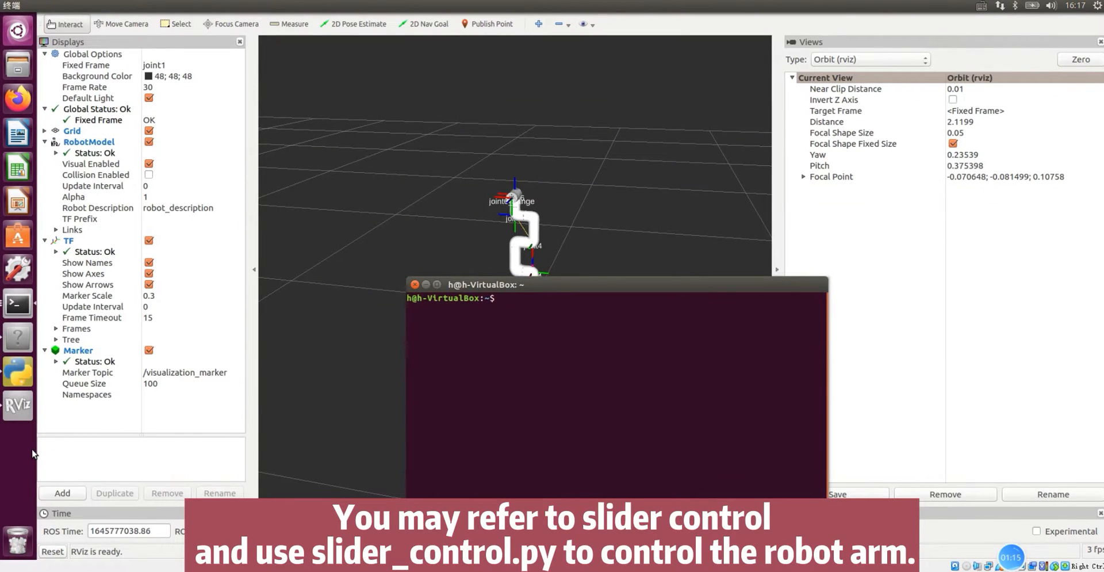
Step: Run rosrun mycobot_280 slider_control.py in the terminal over RViz
{"action": "type", "text": "rosrun mycobot_280 slider_control.py"}
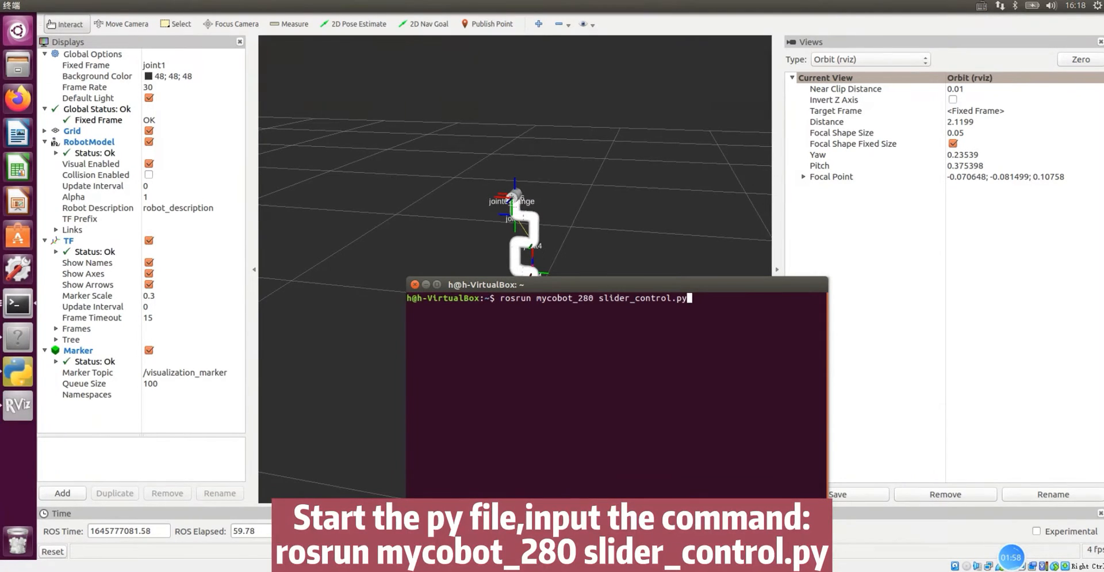
{"action": "key", "text": "Return"}
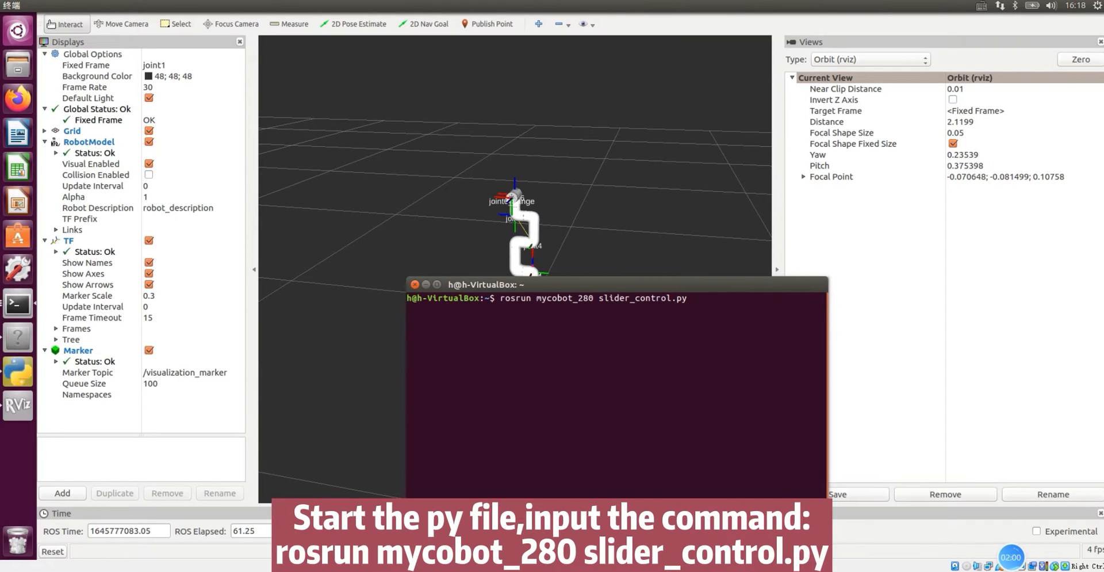
{"action": "key", "text": "Return"}
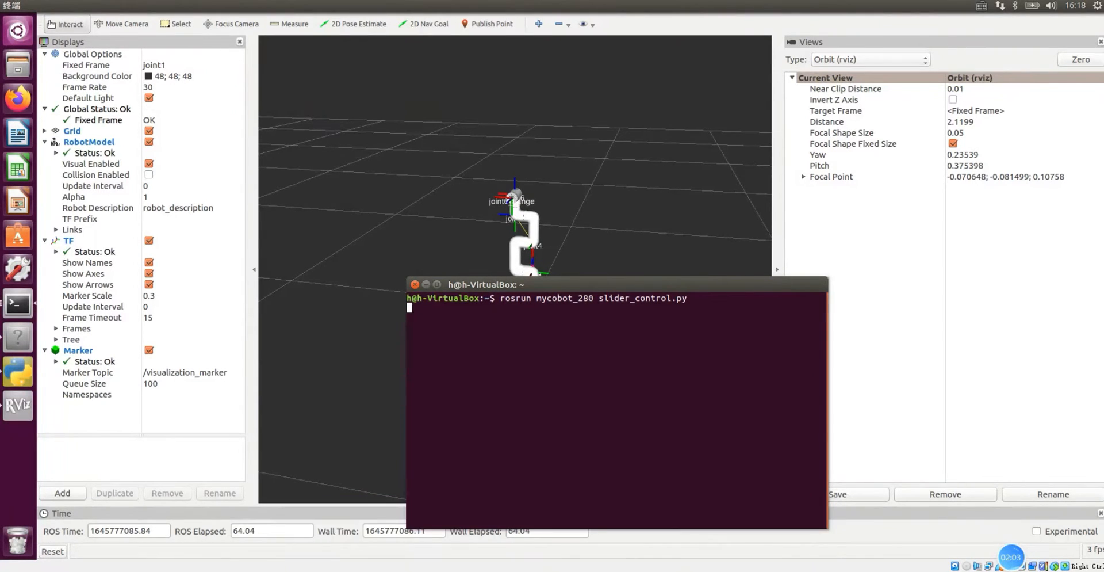
{"action": "key", "text": "Return"}
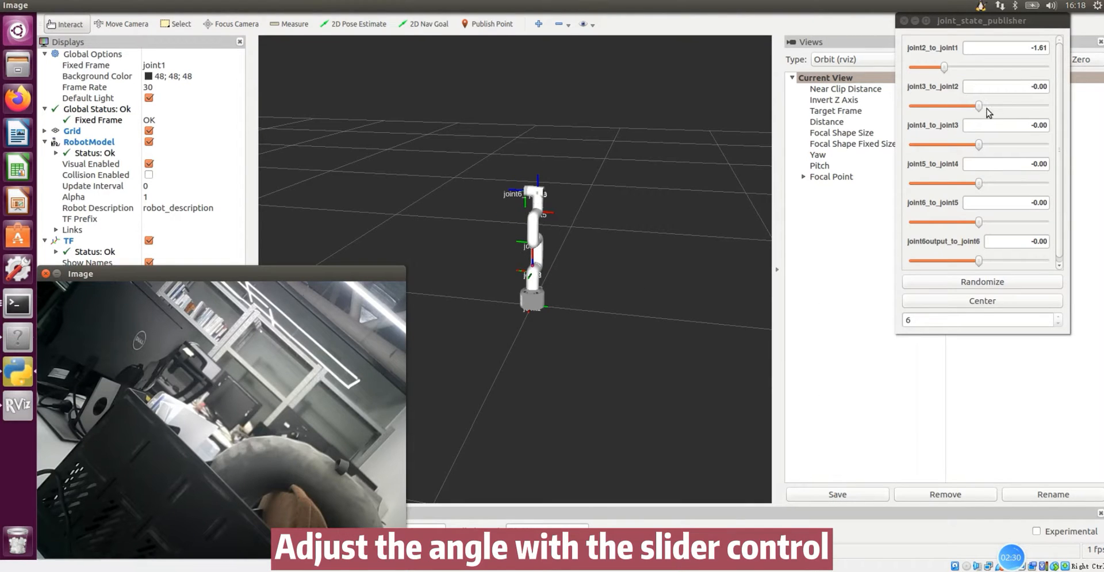
Step: Aim the camera at the ArUco marker with the joint sliders and expand the Marker display
{"action": "left_click_drag", "start_coordinate": [979, 105], "coordinate": [947, 106]}
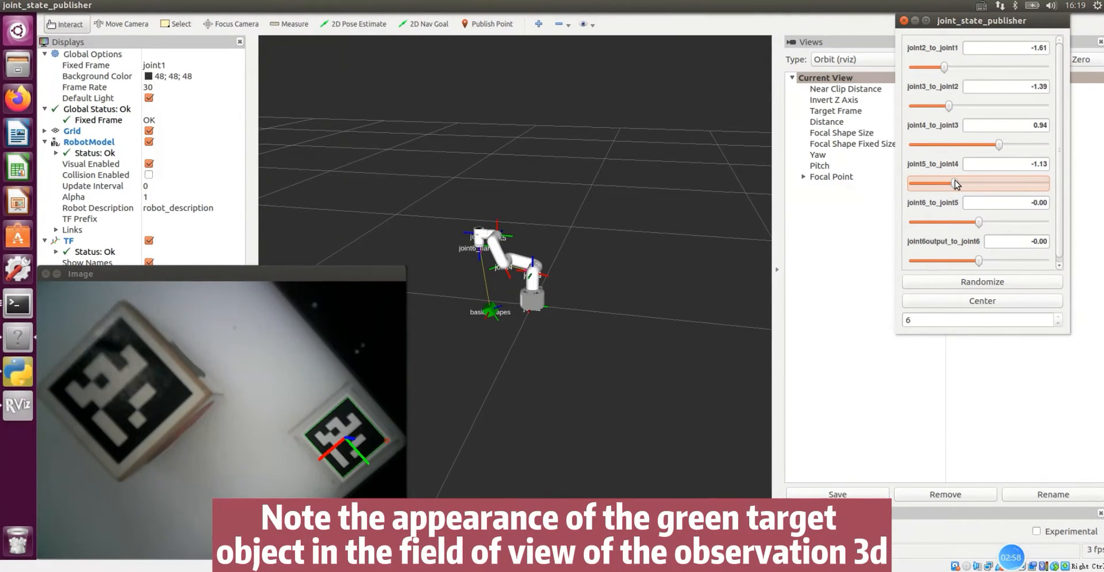
{"action": "mouse_move", "coordinate": [910, 222]}
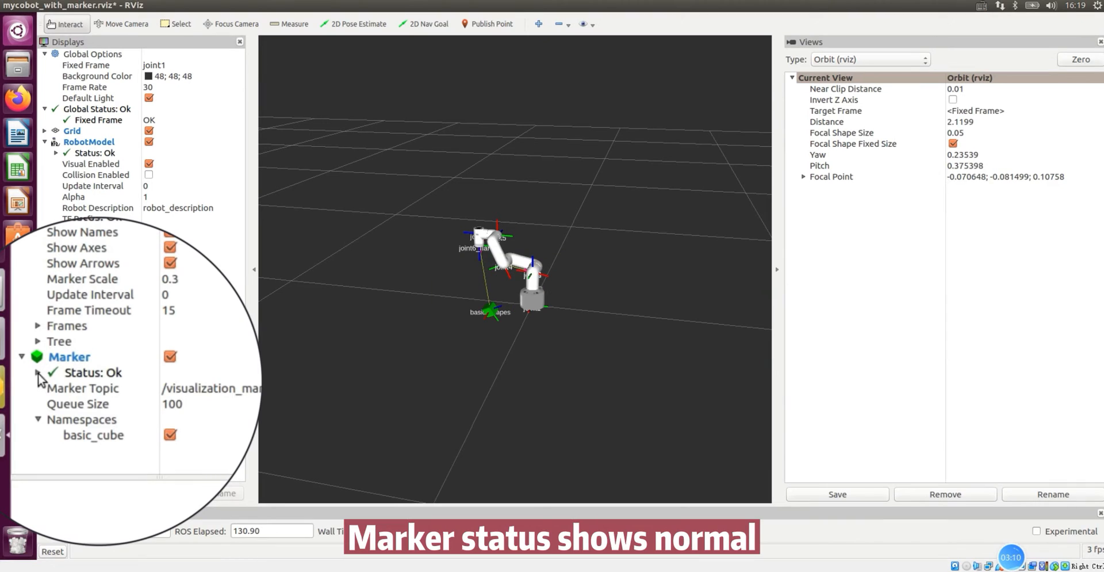
{"action": "left_click", "coordinate": [38, 371]}
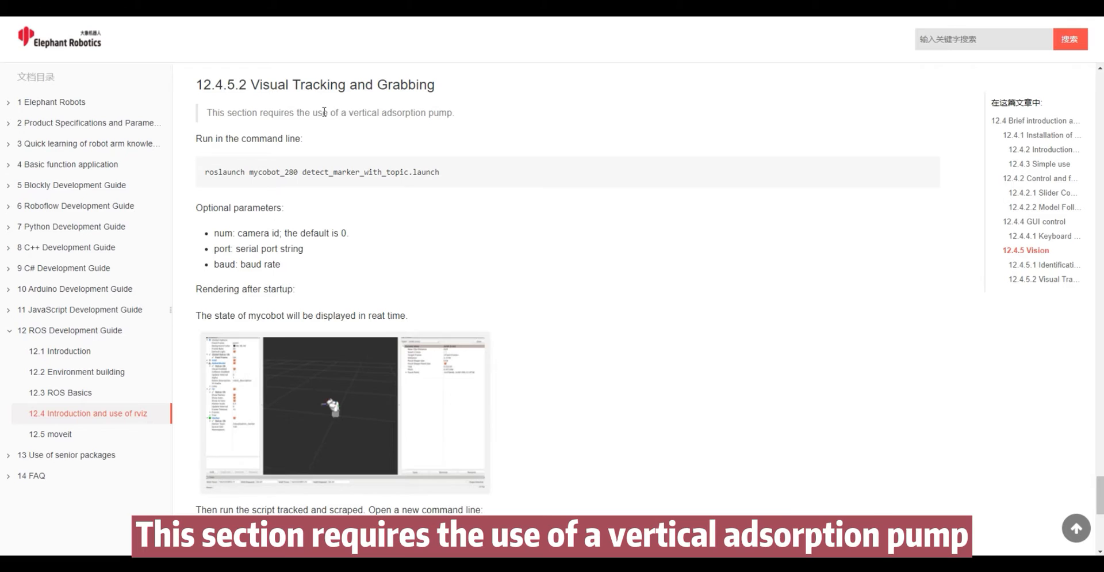
{"action": "mouse_move", "coordinate": [401, 234]}
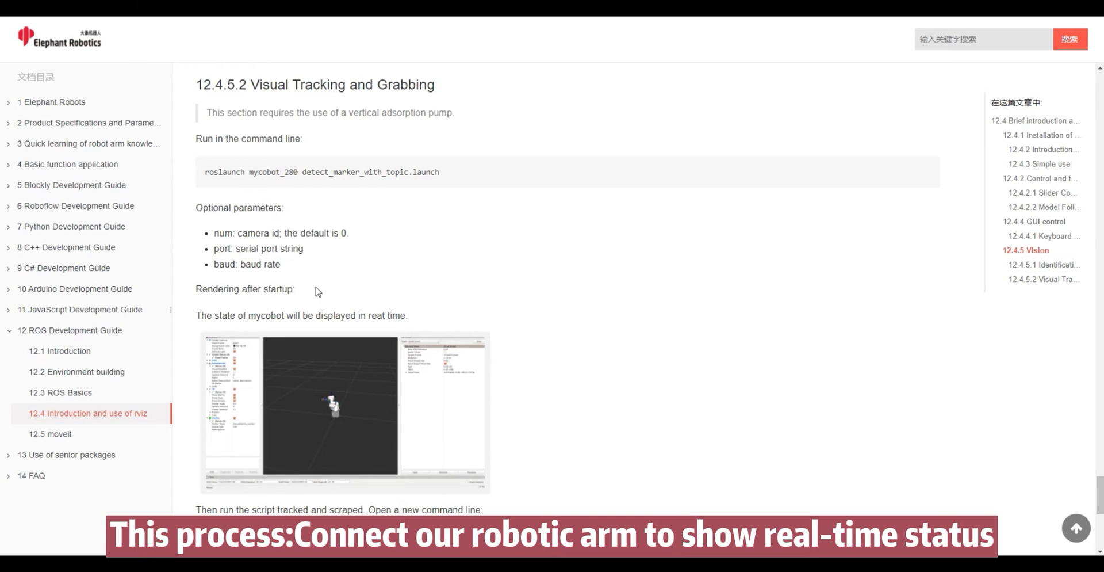
Step: Read through 12.4.5.2 Visual Tracking and Grabbing to the follow_and_pump.py result images
{"action": "scroll", "scroll_direction": "down", "scroll_amount": 3}
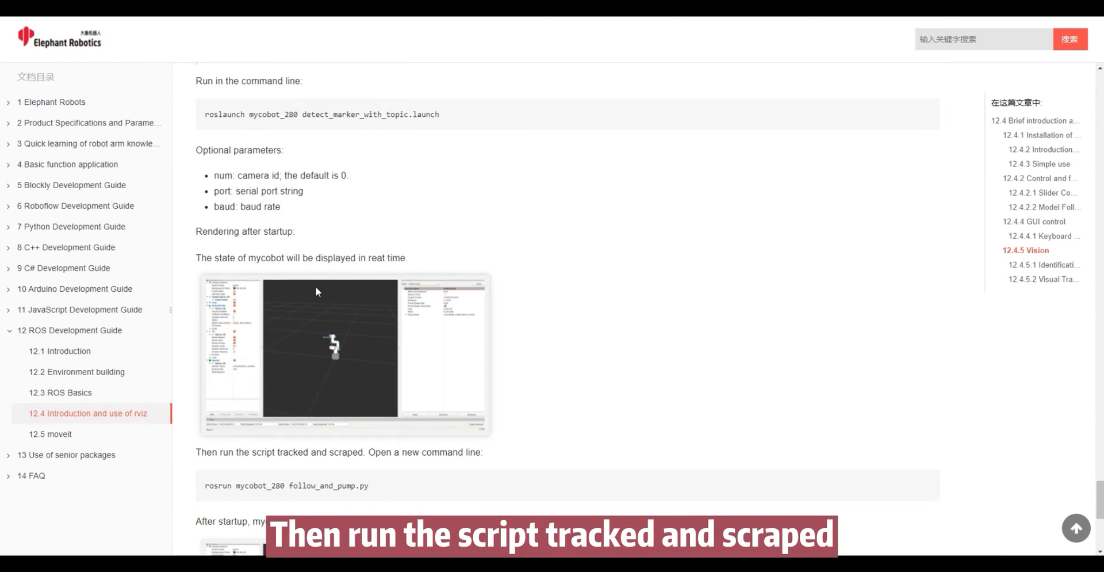
{"action": "scroll", "scroll_direction": "down", "scroll_amount": 3}
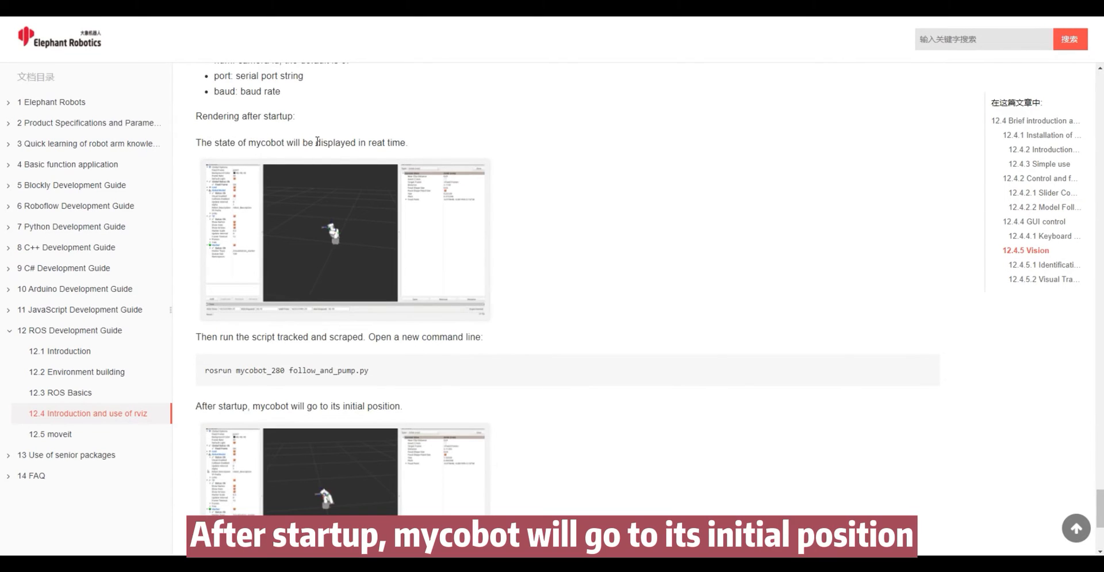
{"action": "mouse_move", "coordinate": [428, 207]}
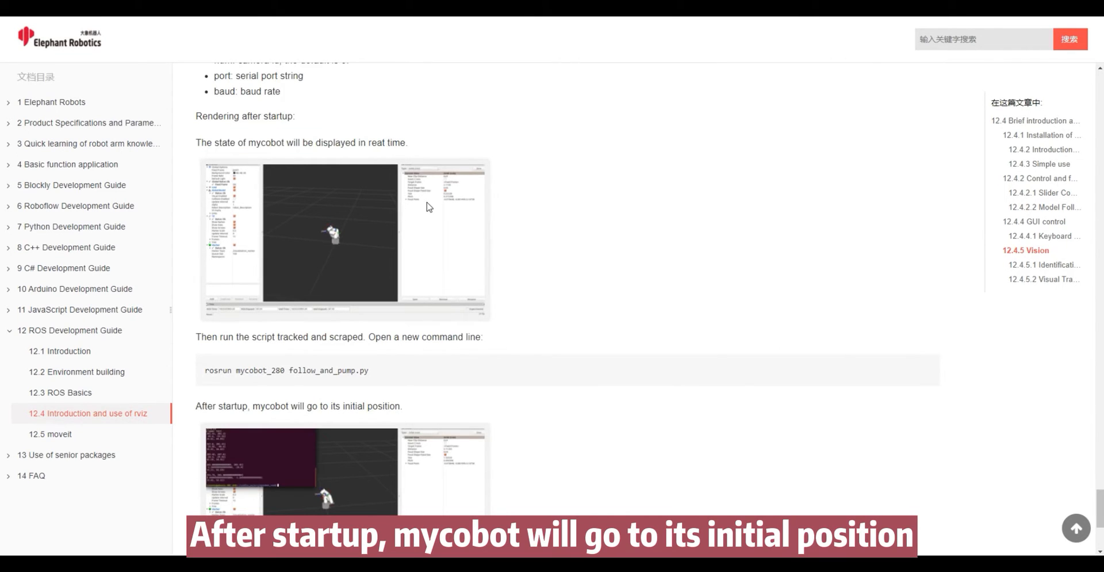
{"action": "scroll", "scroll_direction": "down", "scroll_amount": 3}
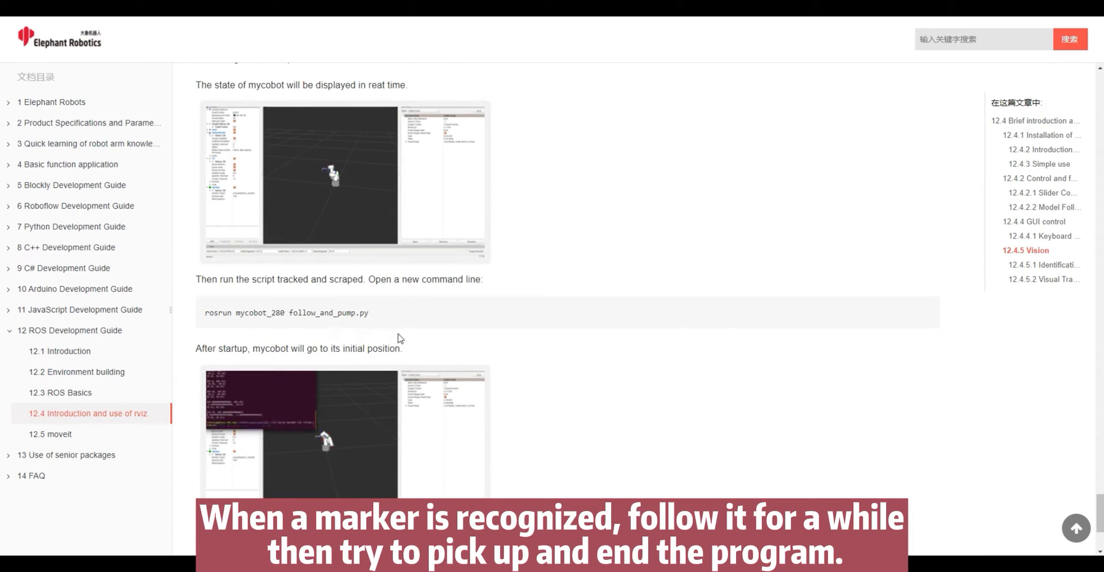
{"action": "scroll", "scroll_direction": "down", "scroll_amount": 3}
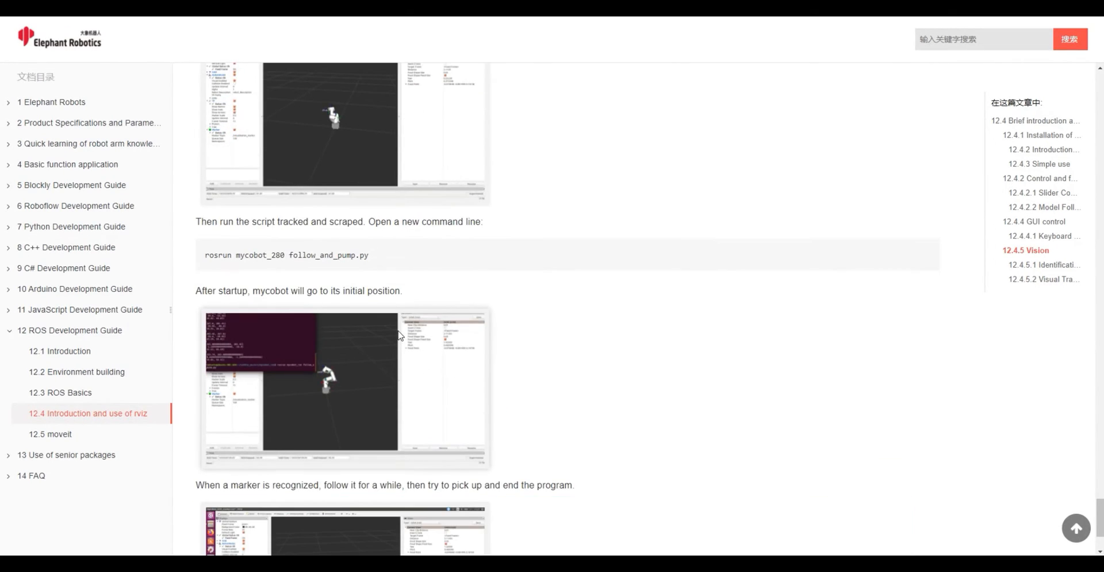
{"action": "scroll", "scroll_direction": "down", "scroll_amount": 3}
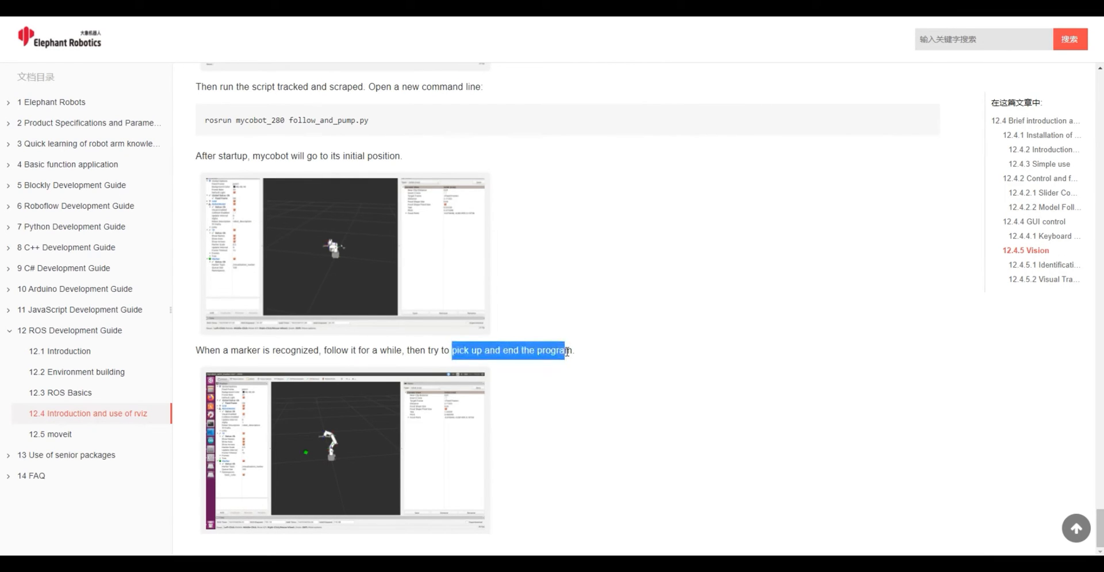
{"action": "left_click", "coordinate": [563, 349]}
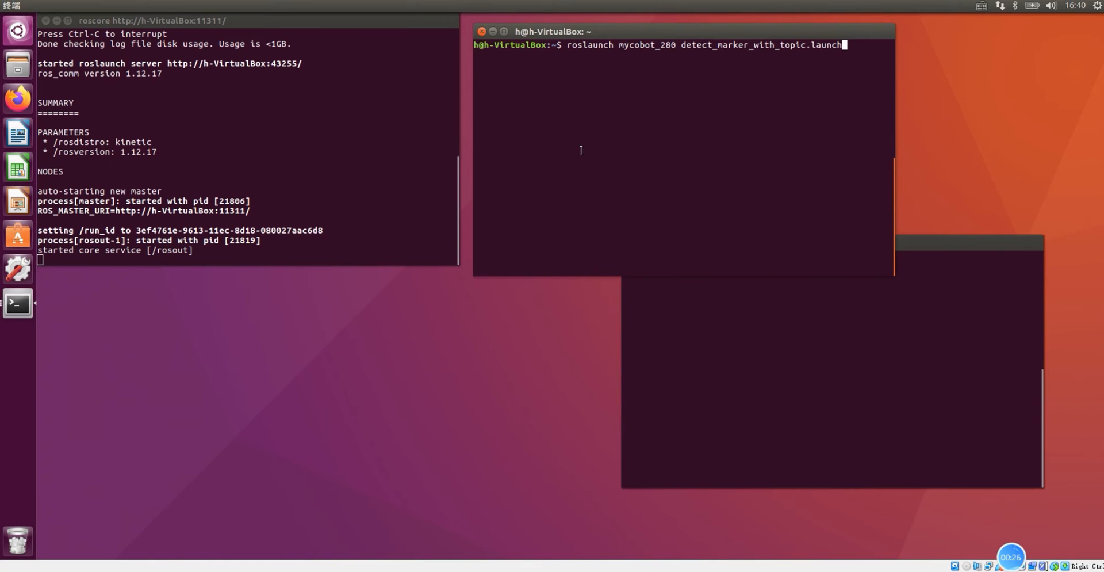
Step: Run roslaunch mycobot_280 detect_marker_with_topic.launch in the right terminal
{"action": "key", "text": "Return"}
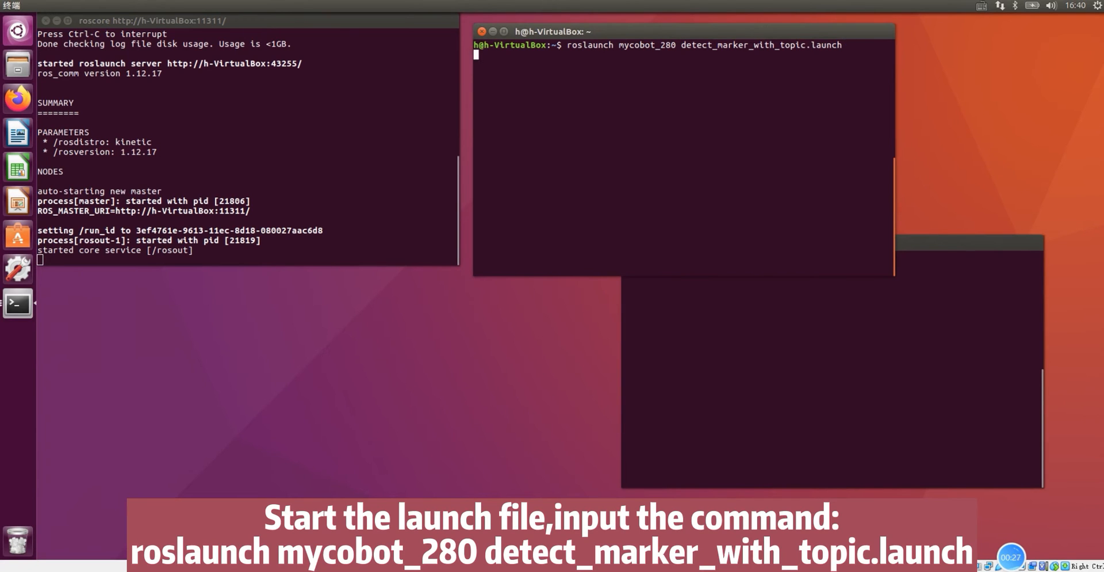
{"action": "key", "text": "Return"}
{"action": "type", "text": "rosrun mycobot_280 follow_and_pump.py"}
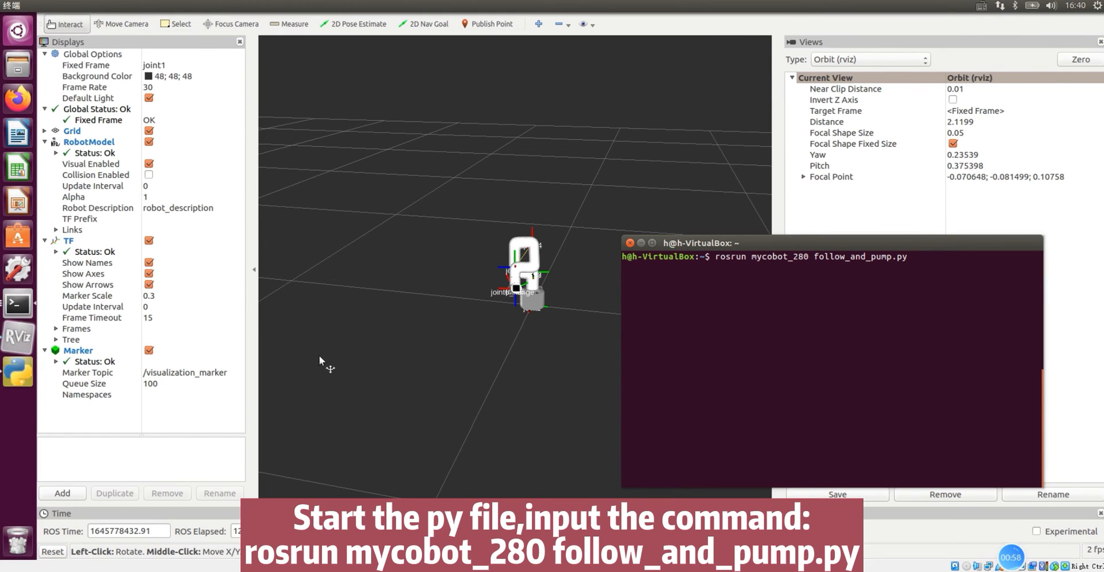
Step: Run rosrun mycobot_280 follow_and_pump.py in the terminal beside RViz
{"action": "key", "text": "Return"}
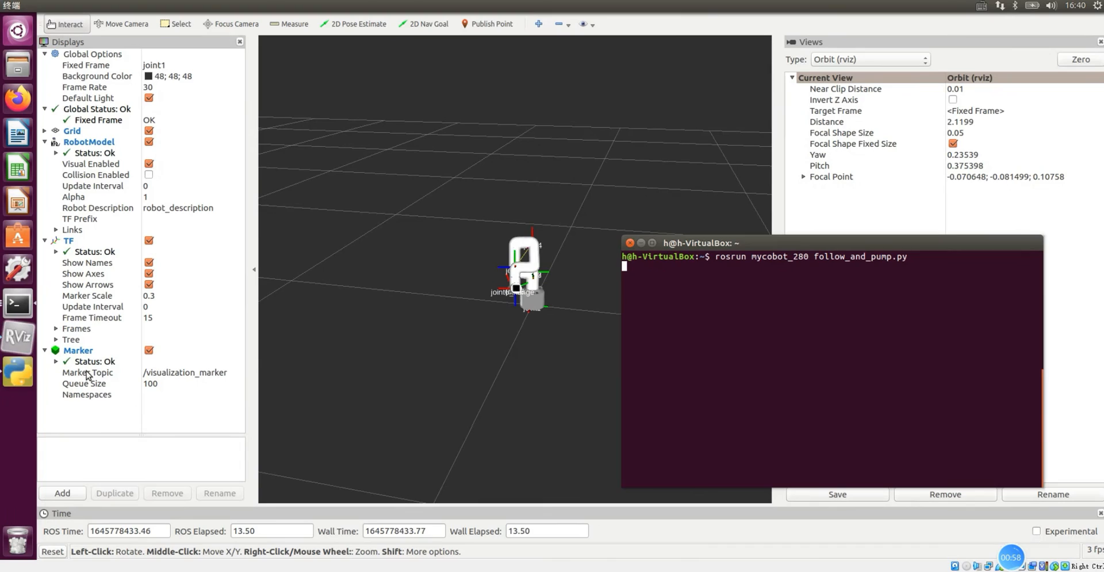